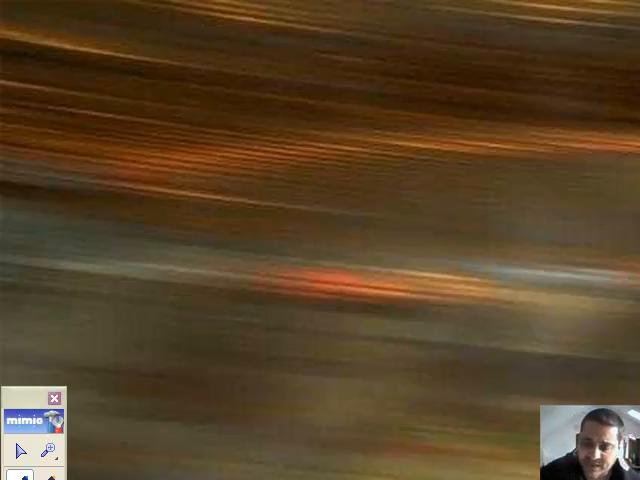
Handwrite 'You must watch the foundation video' in yellow ink over the blurred photo
drag(208, 116, 224, 190)
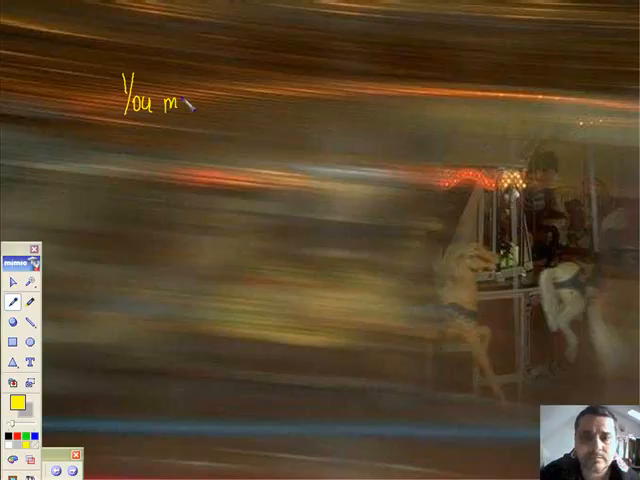
text(ust watch the)
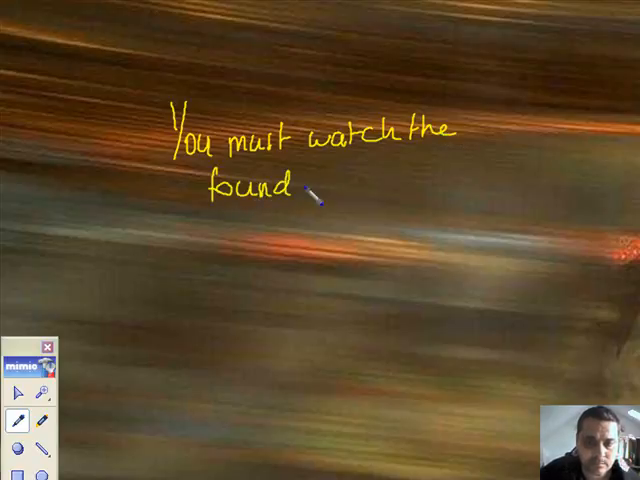
drag(300, 190, 376, 190)
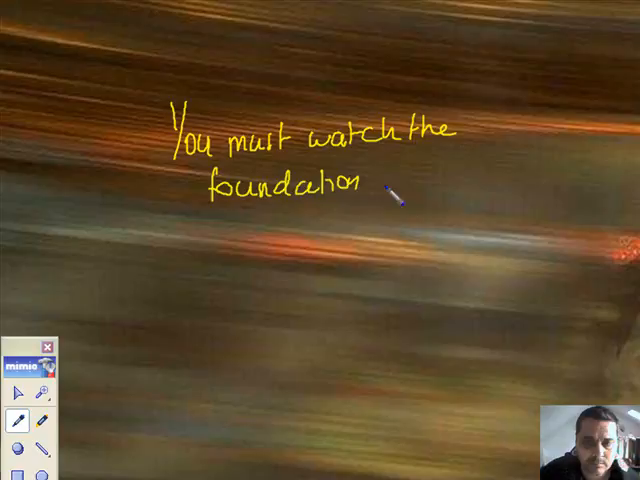
drag(376, 184, 460, 196)
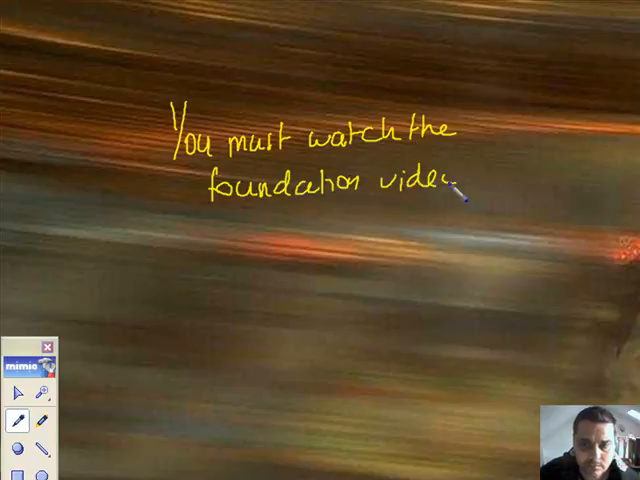